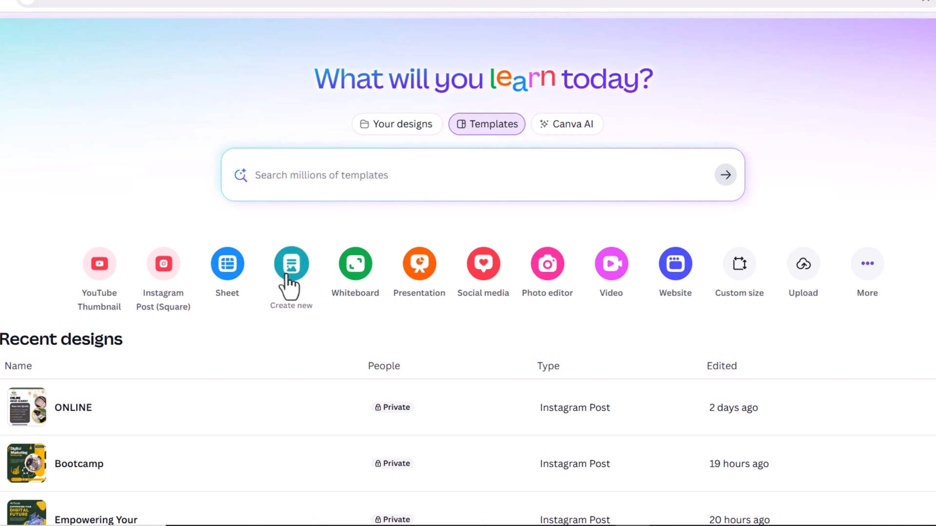
- Start a new blank Canva Doc from the Create new shortcuts
{"action": "left_click", "coordinate": [292, 262]}
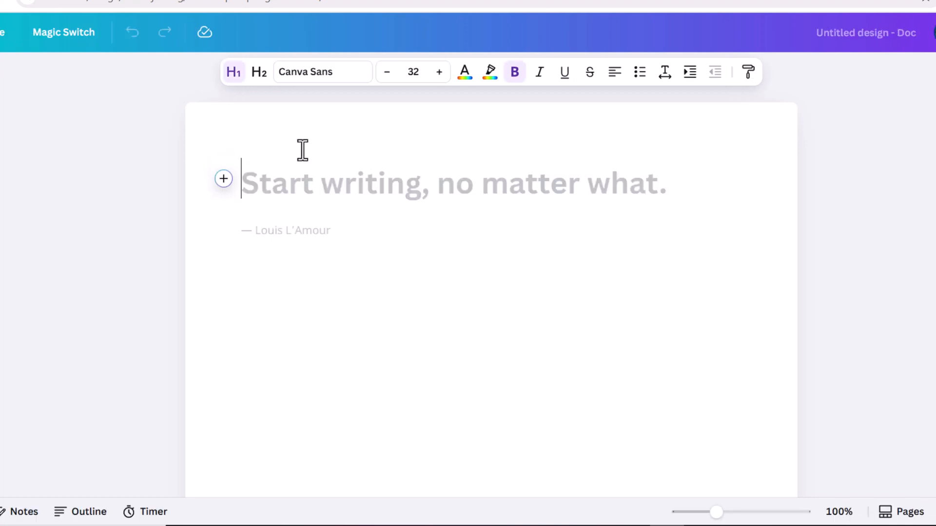
{"action": "mouse_move", "coordinate": [289, 259]}
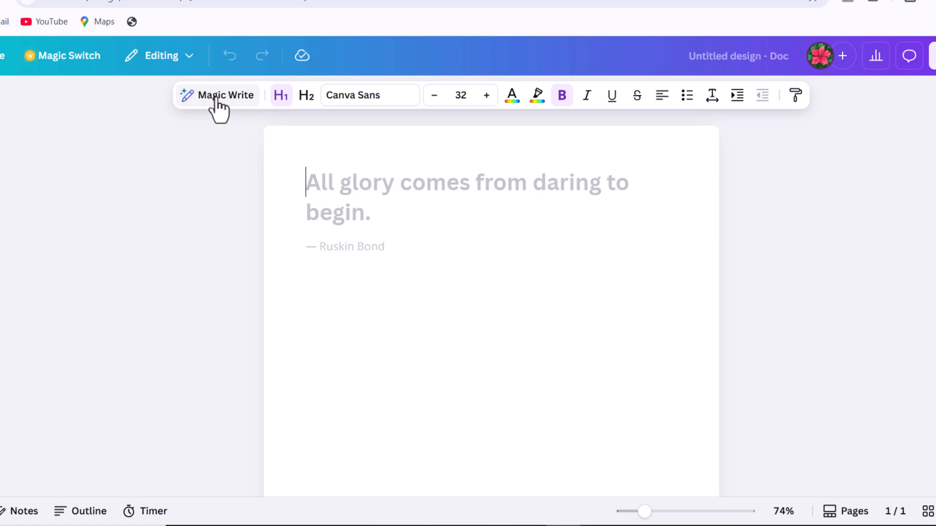
- Enter a six-scene animal bedtime story prompt in Magic Write and refine its wording
{"action": "left_click", "coordinate": [226, 95]}
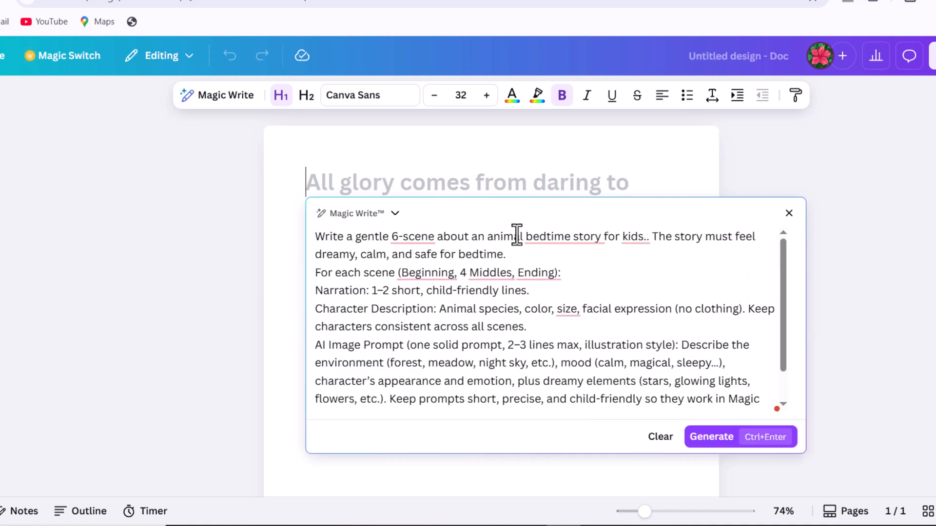
{"action": "mouse_move", "coordinate": [437, 237]}
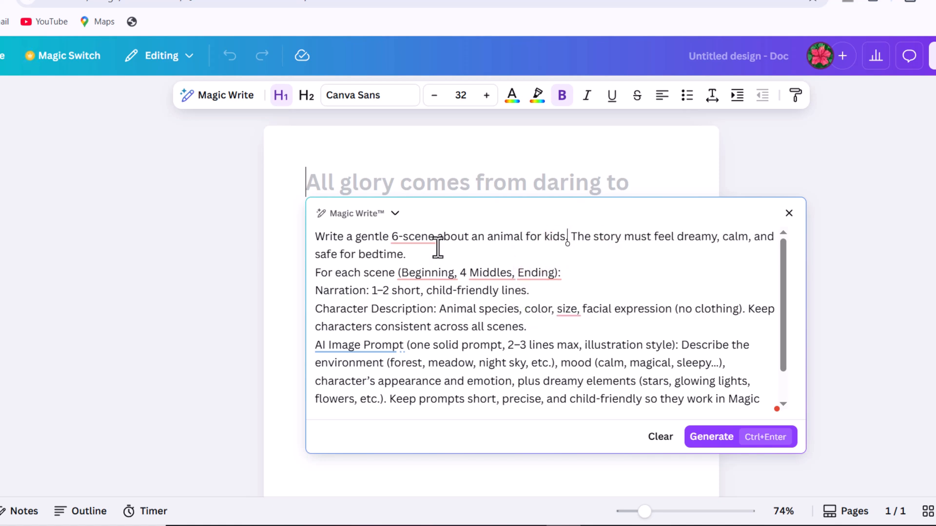
{"action": "type", "text": "bedtime story"}
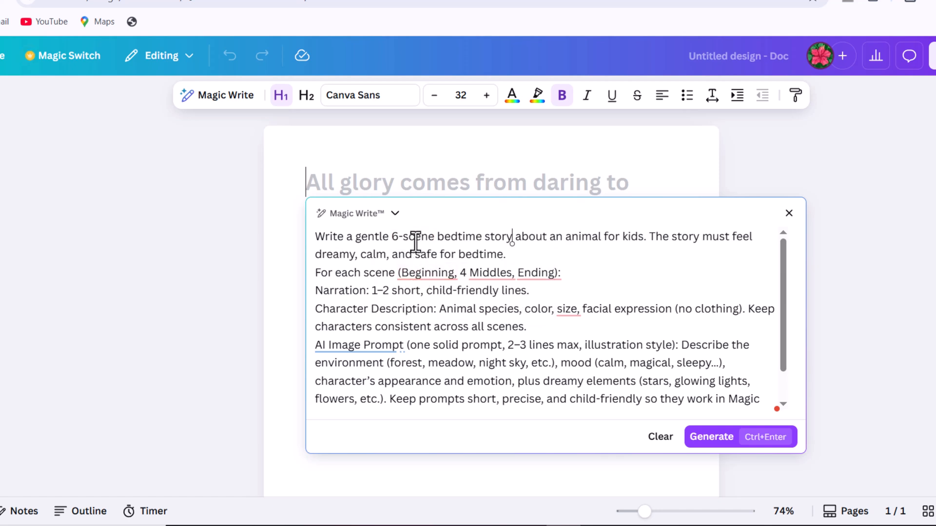
{"action": "left_click_drag", "start_coordinate": [436, 236], "coordinate": [642, 236]}
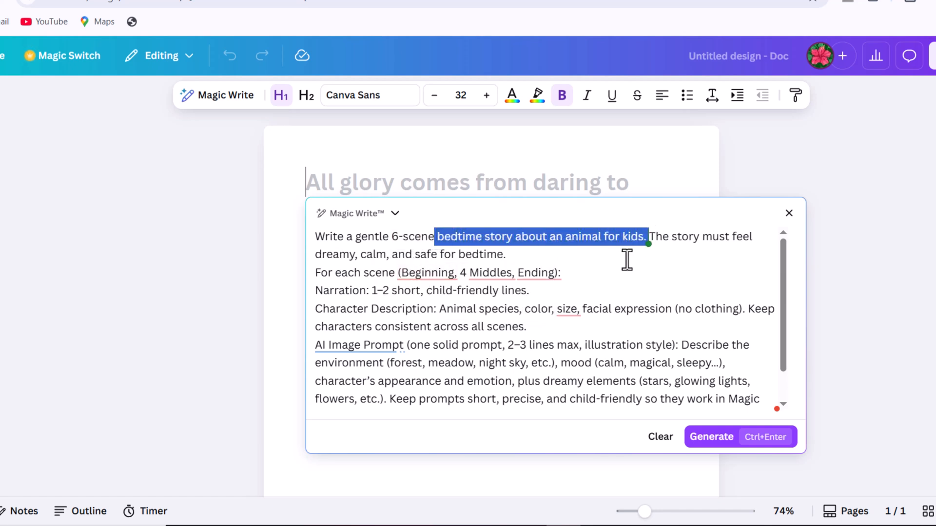
{"action": "left_click", "coordinate": [427, 273]}
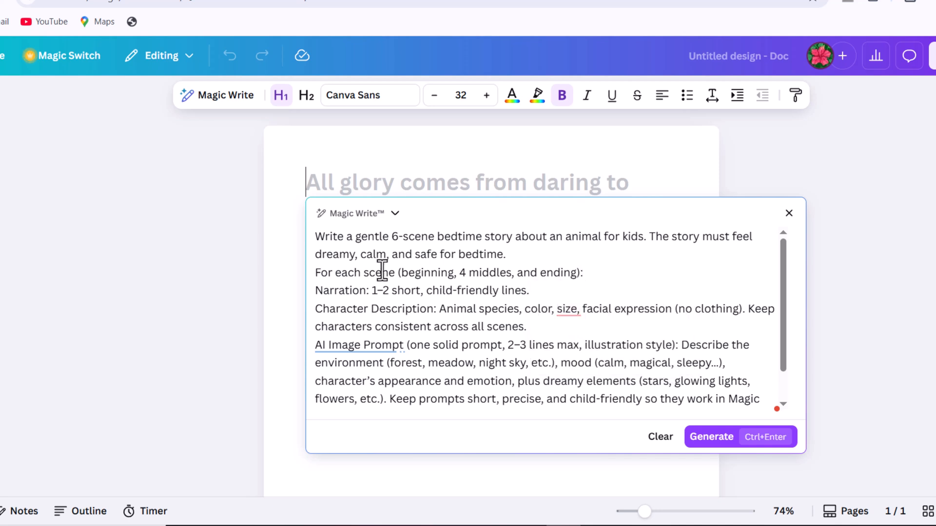
{"action": "left_click_drag", "start_coordinate": [382, 272], "coordinate": [550, 272]}
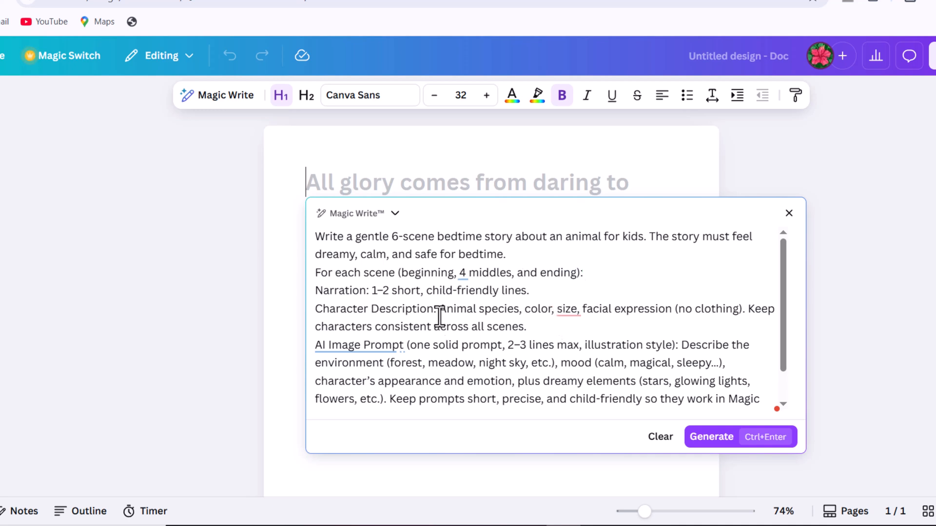
{"action": "mouse_move", "coordinate": [317, 313]}
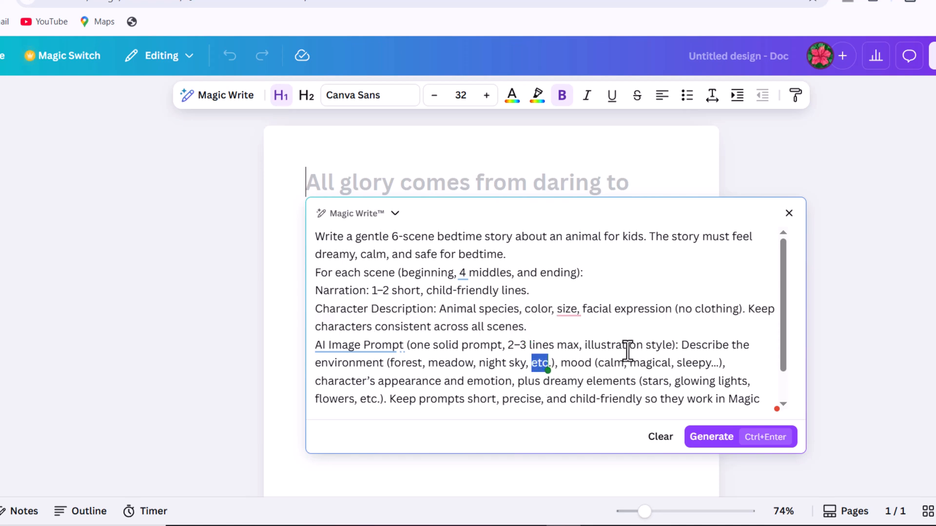
{"action": "scroll", "scroll_direction": "down", "scroll_amount": 3}
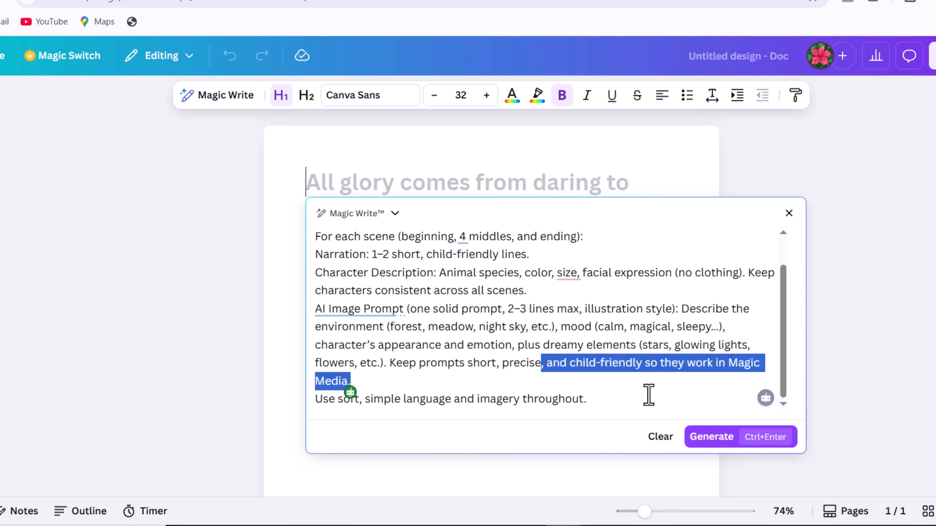
{"action": "left_click", "coordinate": [586, 399]}
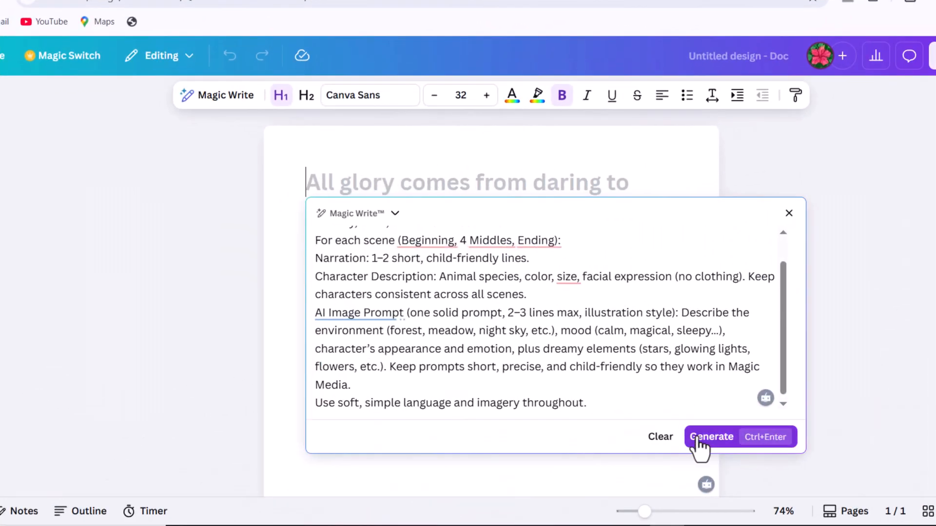
- Generate the Luna the Little Owl story, insert it into the doc, and return home
{"action": "left_click", "coordinate": [711, 436]}
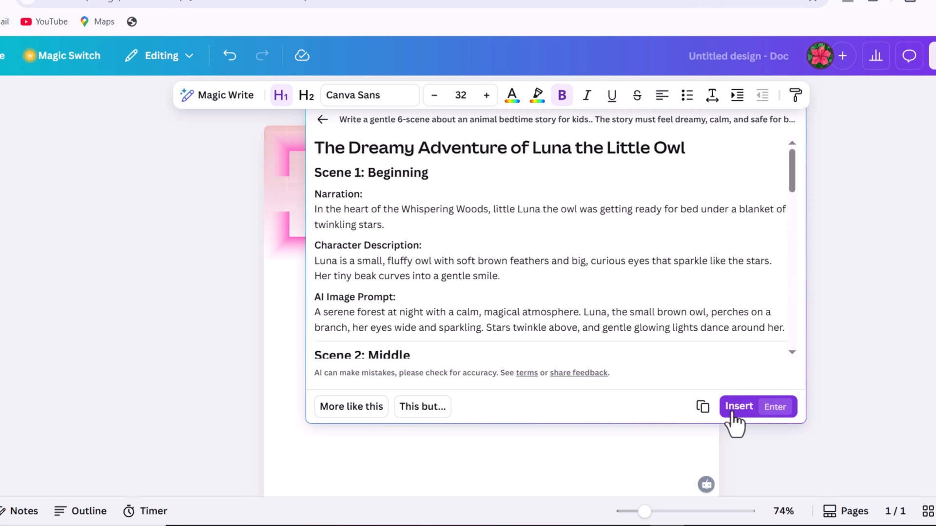
{"action": "left_click", "coordinate": [738, 406]}
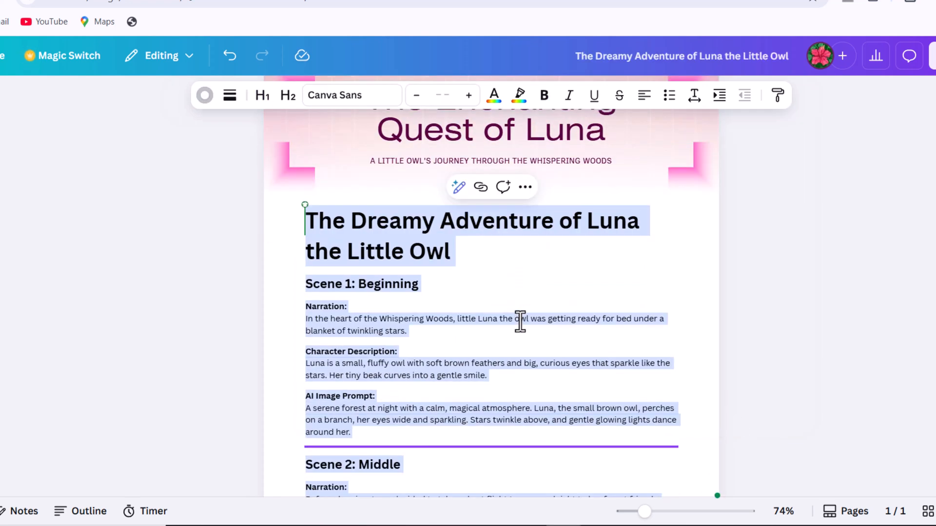
{"action": "scroll", "scroll_direction": "down", "scroll_amount": 3}
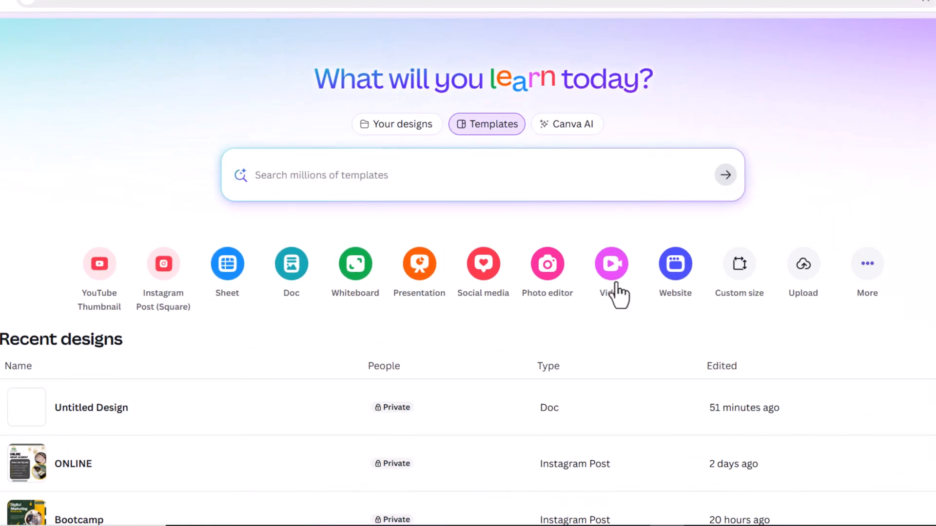
- Create a blank video design and add pages until six 5-second pages exist
{"action": "left_click", "coordinate": [610, 264]}
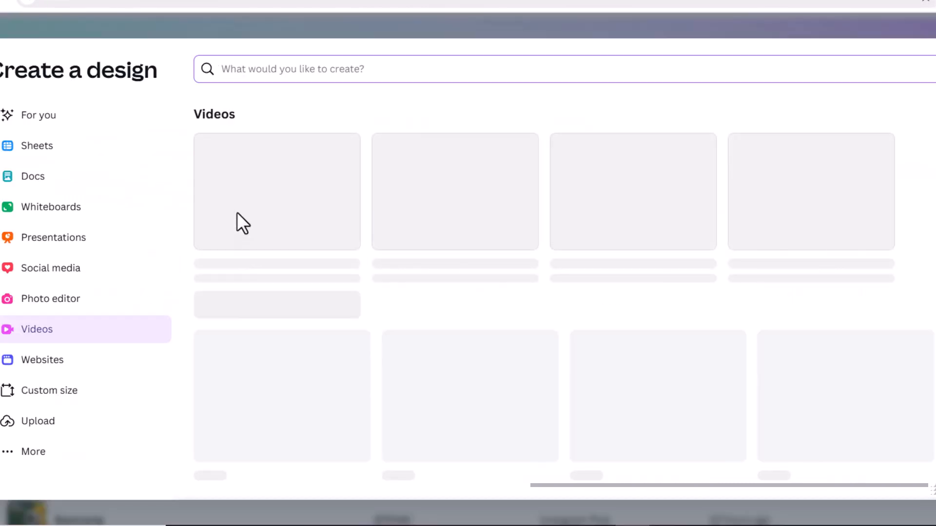
{"action": "left_click", "coordinate": [276, 191]}
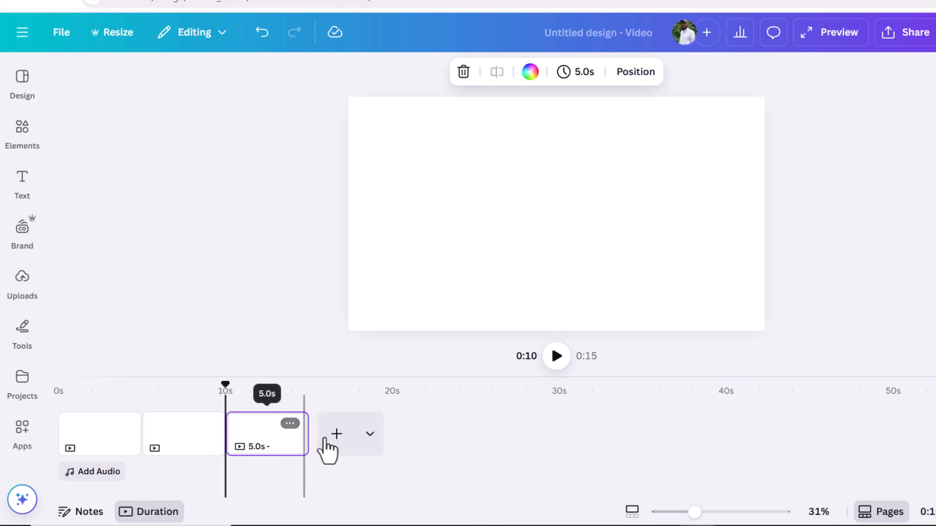
{"action": "left_click", "coordinate": [336, 434]}
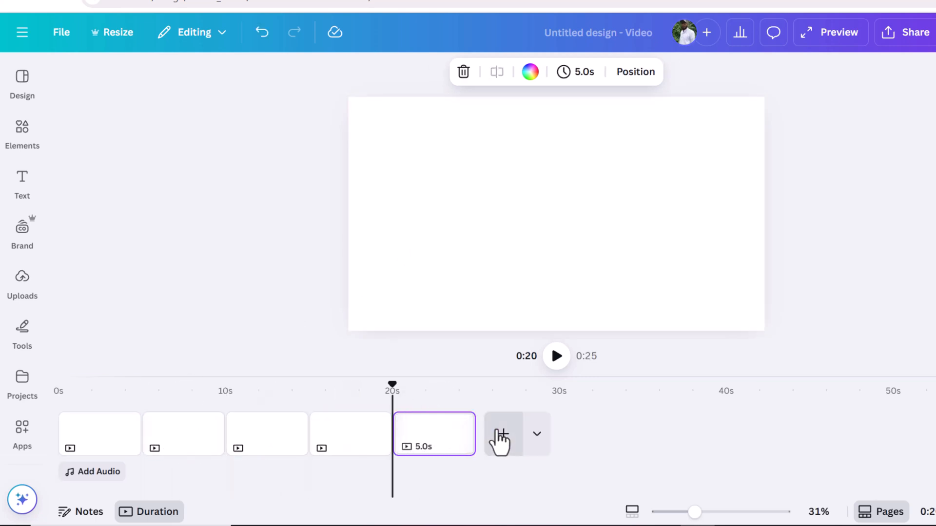
{"action": "left_click", "coordinate": [502, 434]}
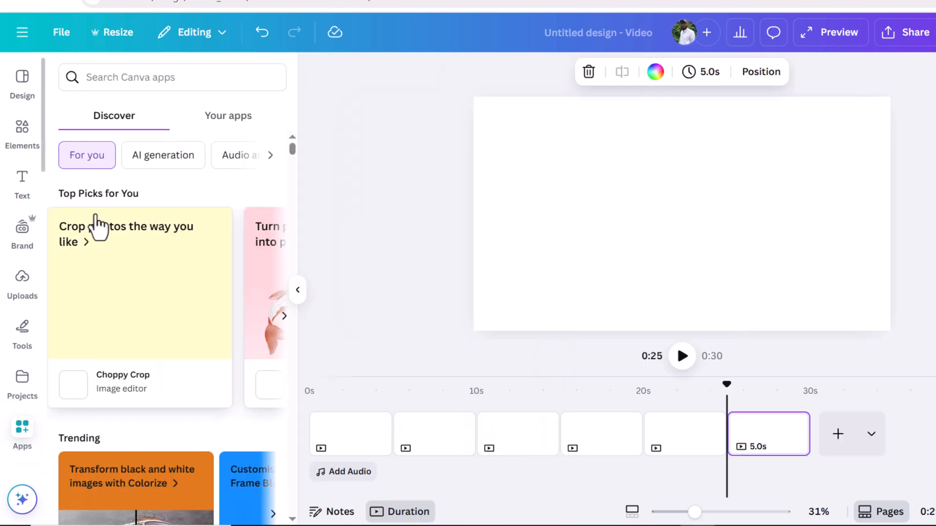
- Generate a landscape Magic Media image of Luna on a moonlit branch for page 1
{"action": "type", "text": "ma"}
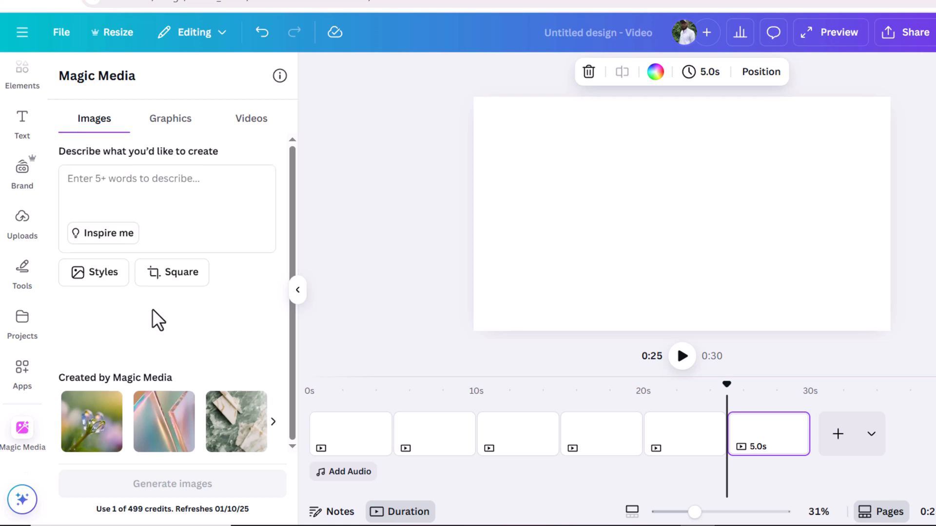
{"action": "mouse_move", "coordinate": [171, 308]}
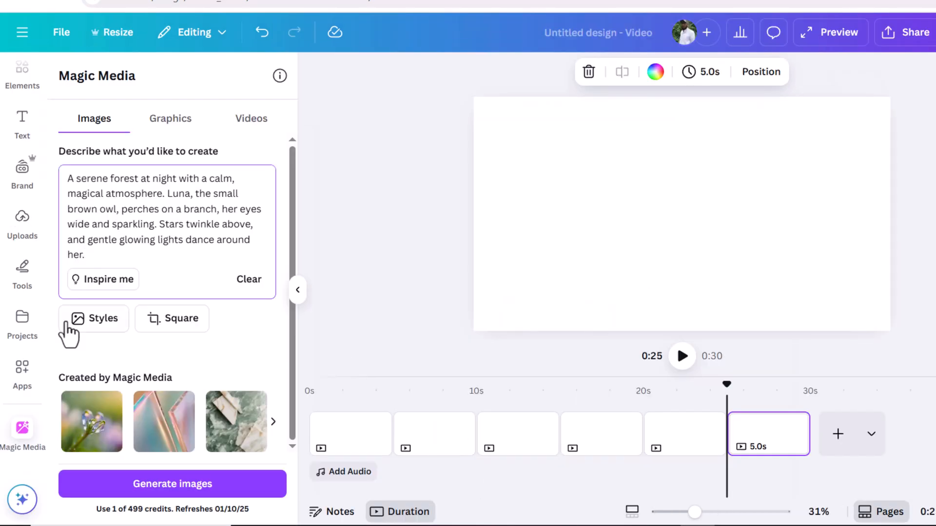
{"action": "left_click", "coordinate": [93, 319]}
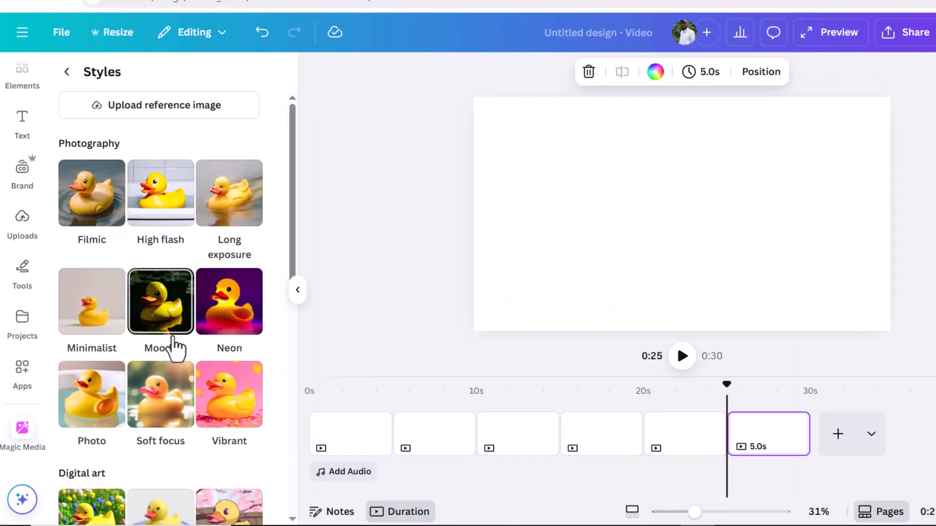
{"action": "scroll", "scroll_direction": "down", "scroll_amount": 3}
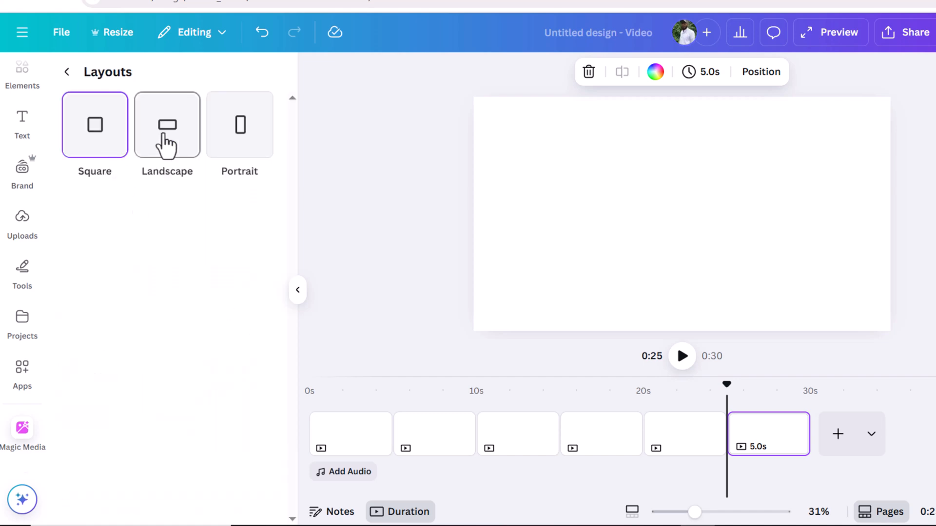
{"action": "left_click", "coordinate": [22, 430]}
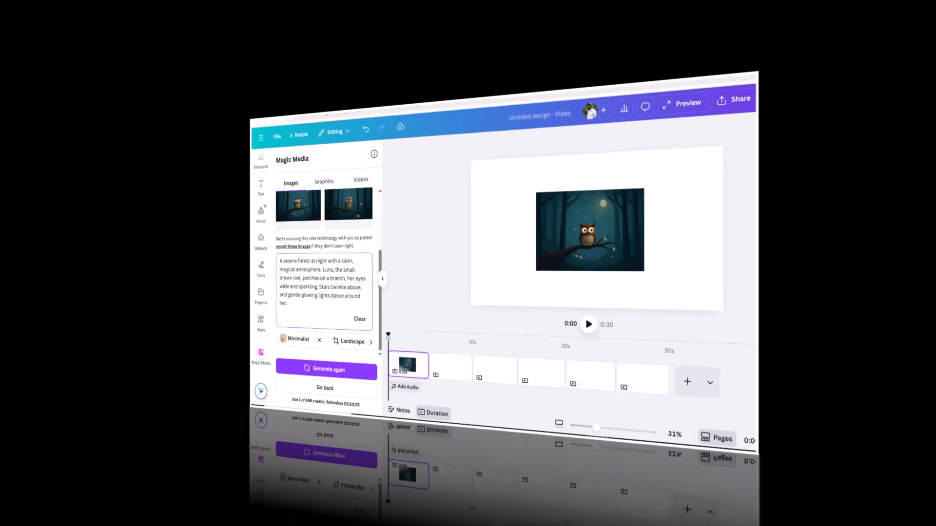
- Generate moonlit clearing images of Luna flapping and place one on page 2
{"action": "right_click", "coordinate": [454, 380]}
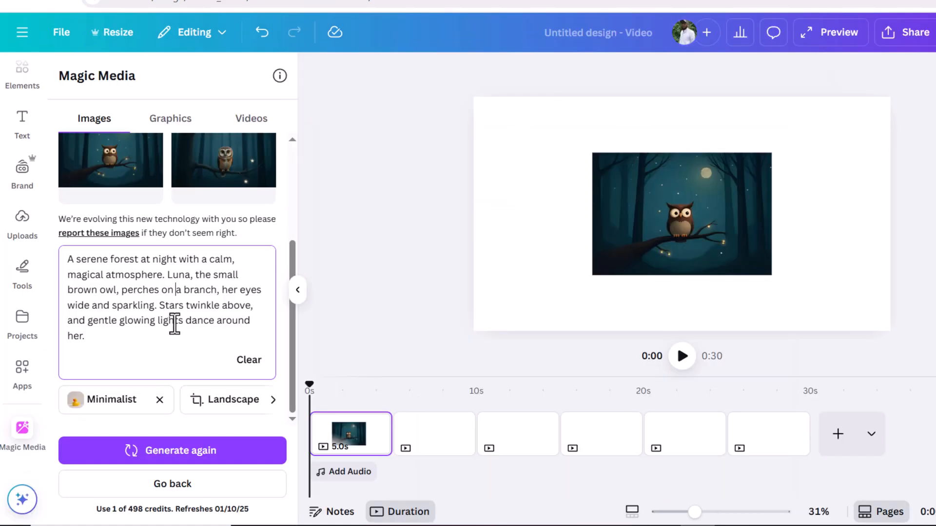
{"action": "type", "text": "A moonlit forest clearing with a soft, sleepy glow. Luna, the small brown owl, gently flaps her wings, surrounded by glowing flowers and sleepy forest animals peeking out."}
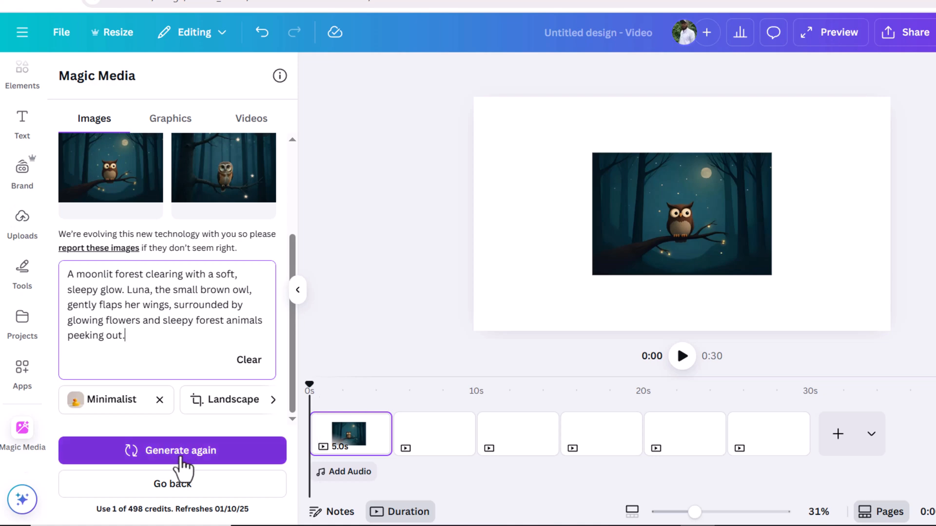
{"action": "left_click", "coordinate": [173, 450]}
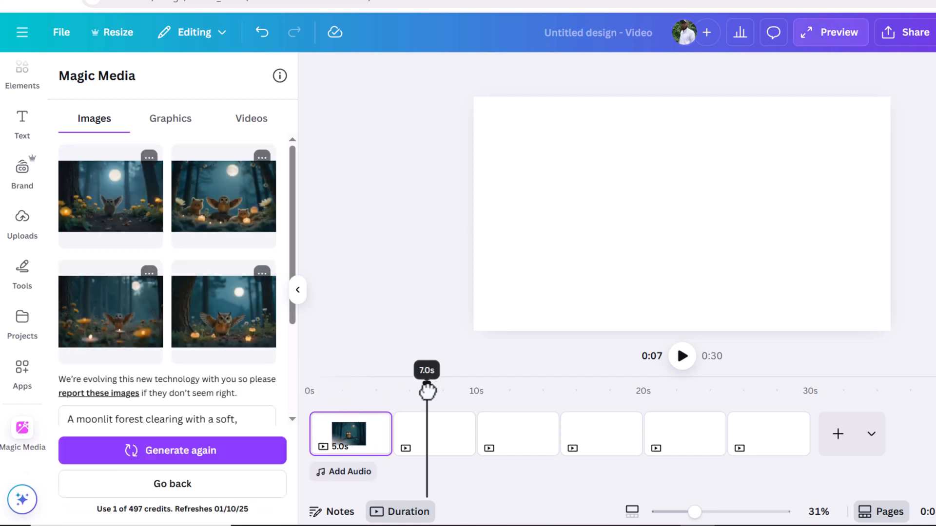
{"action": "left_click", "coordinate": [172, 451]}
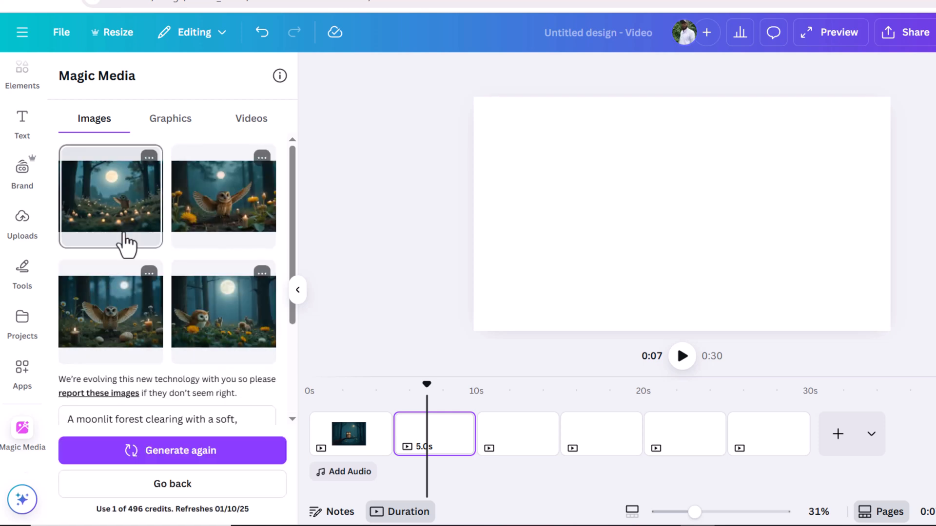
{"action": "left_click", "coordinate": [223, 198]}
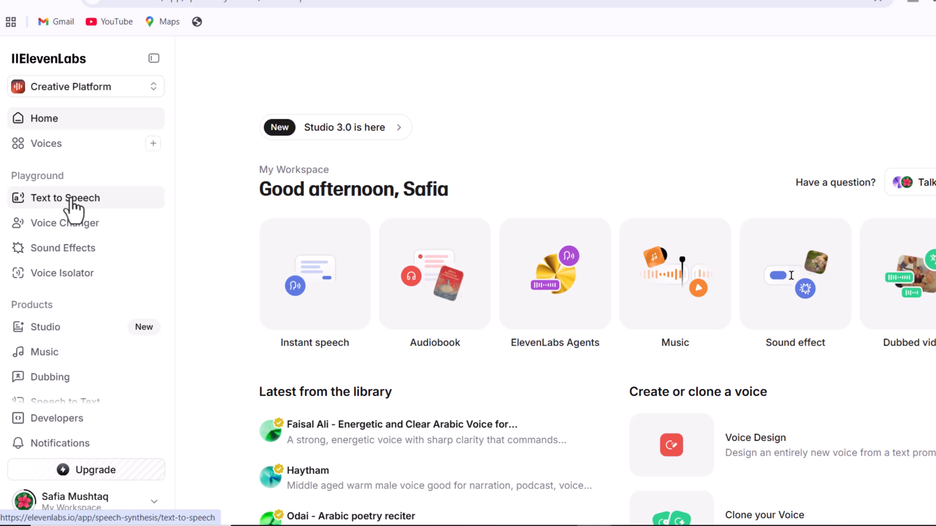
- Search ElevenLabs voices for a storyteller and view the midnight storyteller voice details
{"action": "left_click", "coordinate": [65, 198]}
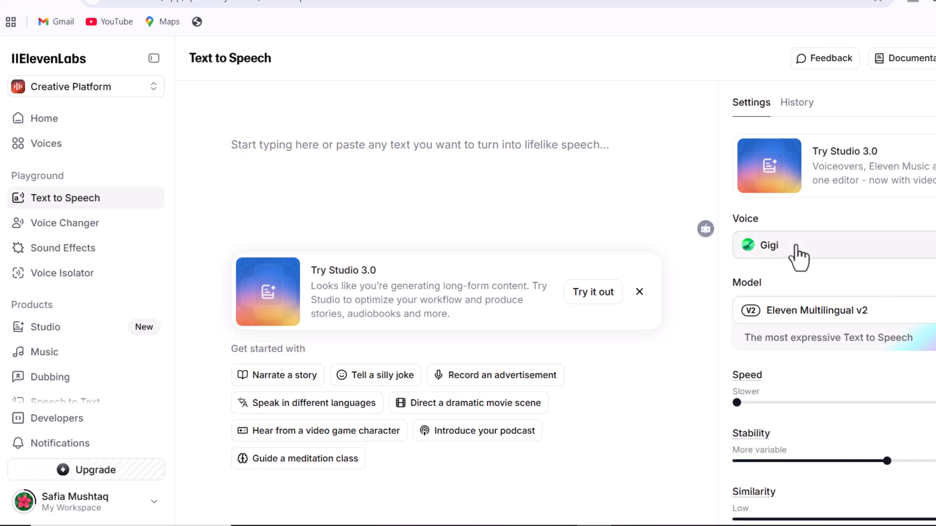
{"action": "left_click", "coordinate": [771, 245]}
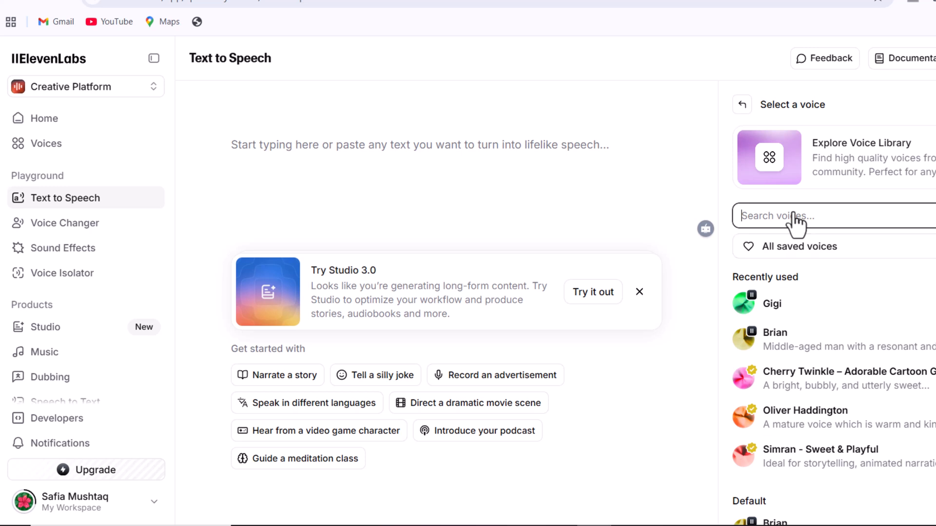
{"action": "type", "text": "larr"}
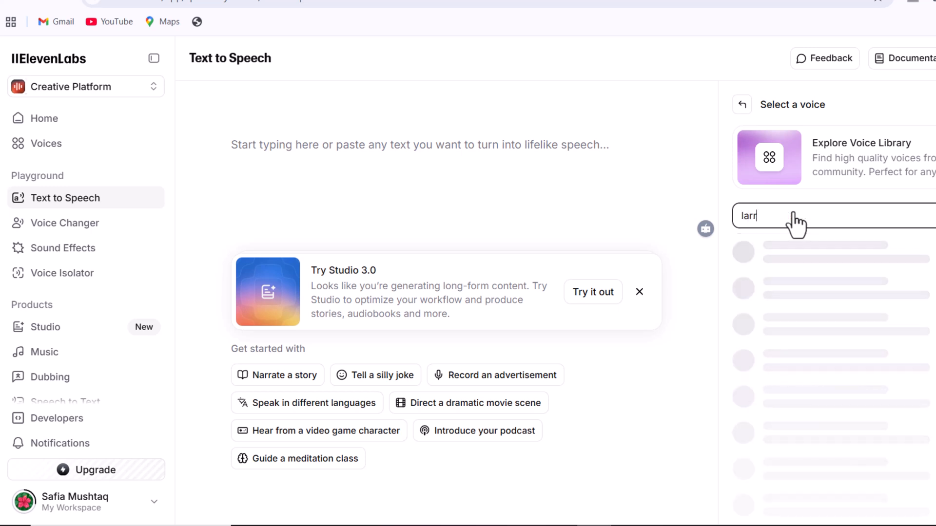
{"action": "type", "text": "larr"}
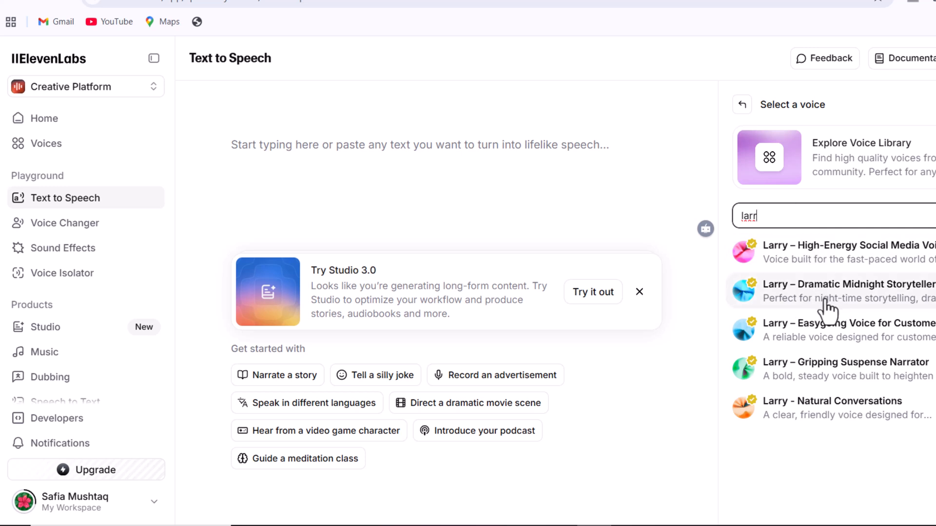
{"action": "left_click", "coordinate": [847, 292]}
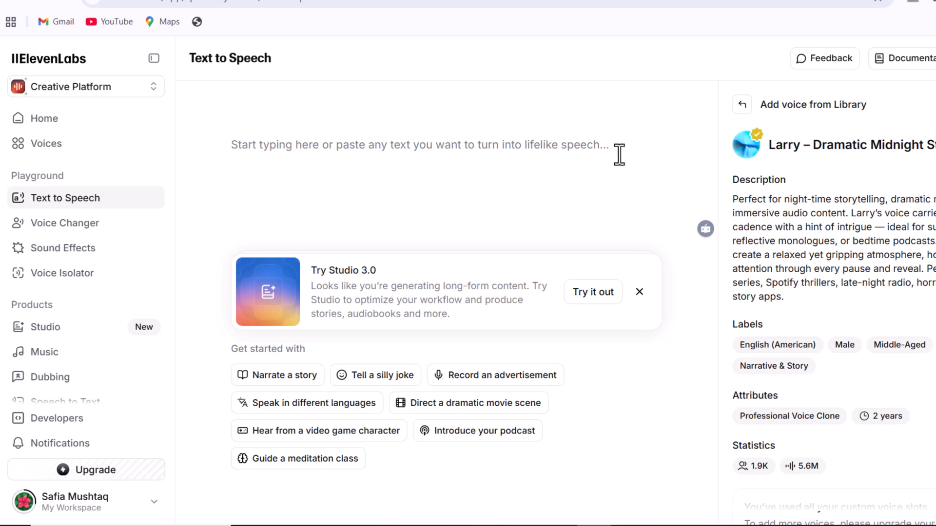
{"action": "scroll", "scroll_direction": "down", "scroll_amount": 3}
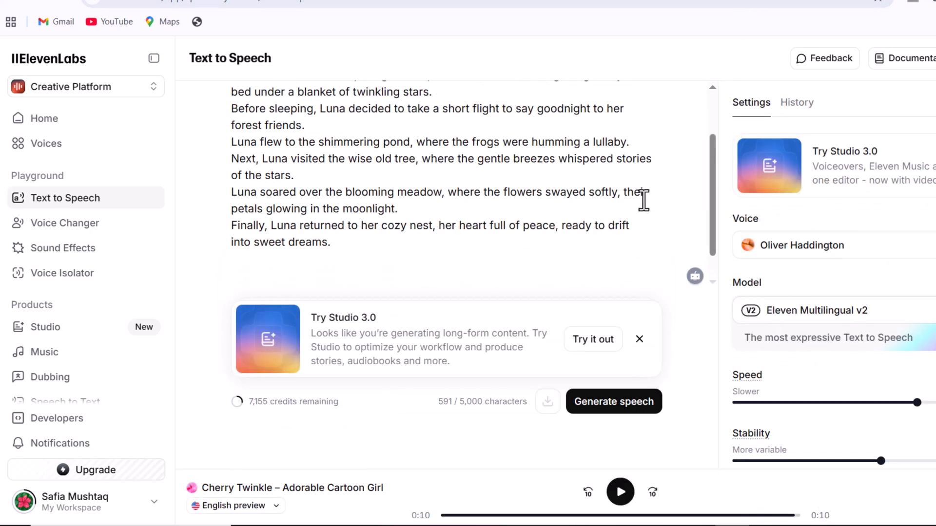
- Slow the narration speed, generate the Luna speech, and download the audio
{"action": "left_click_drag", "start_coordinate": [917, 402], "coordinate": [843, 401]}
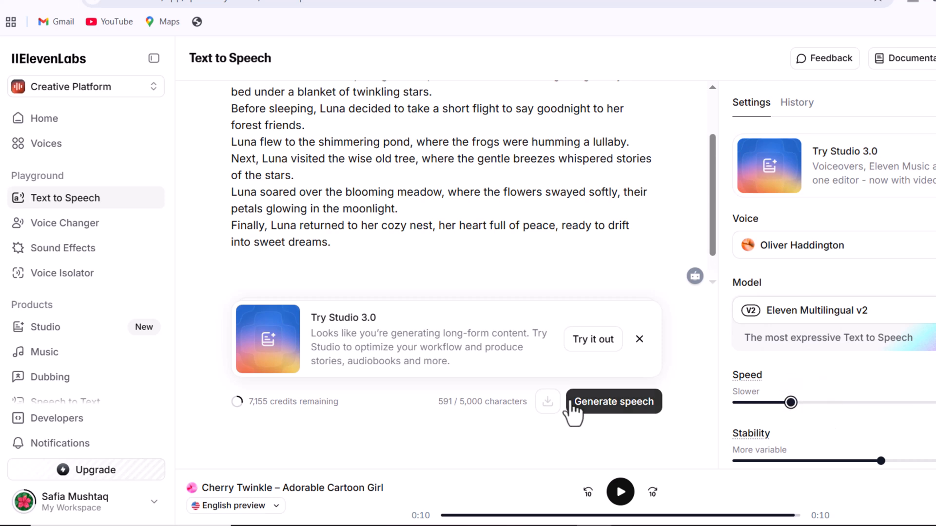
{"action": "left_click", "coordinate": [614, 401]}
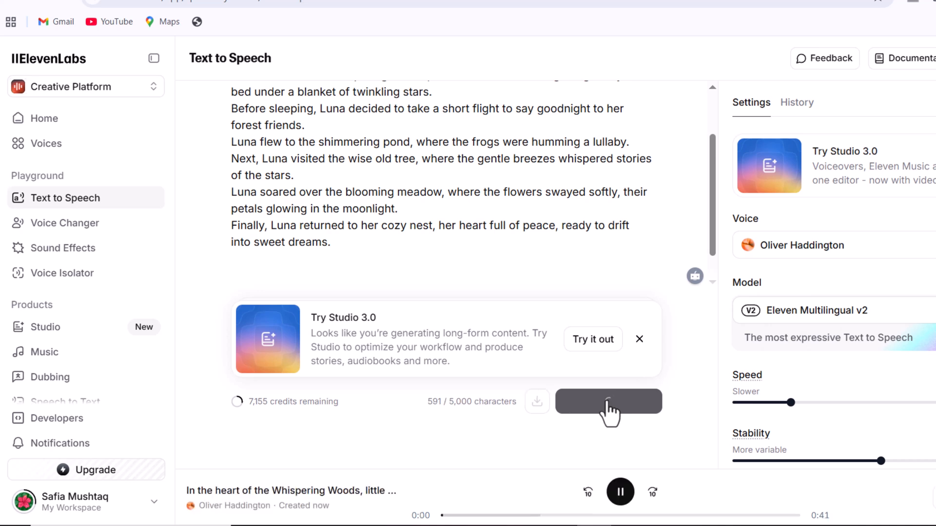
{"action": "left_click", "coordinate": [608, 402]}
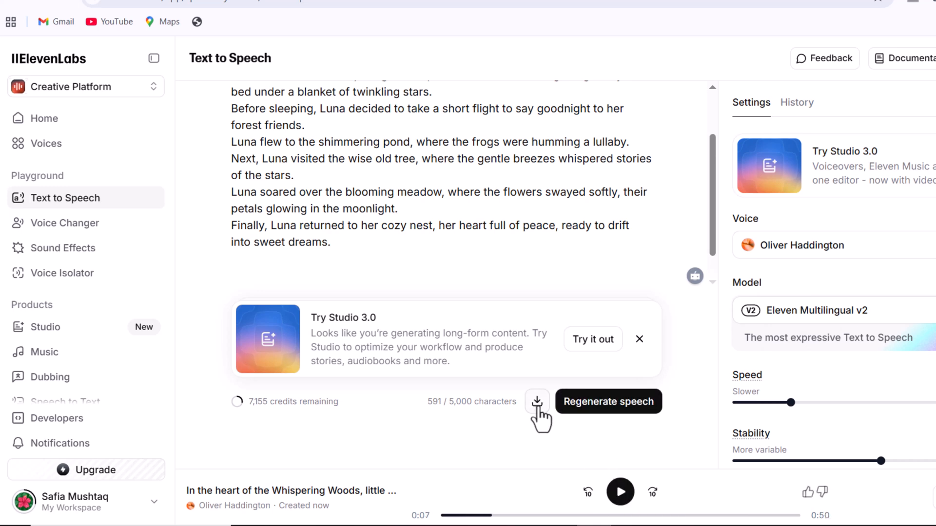
{"action": "left_click", "coordinate": [536, 401]}
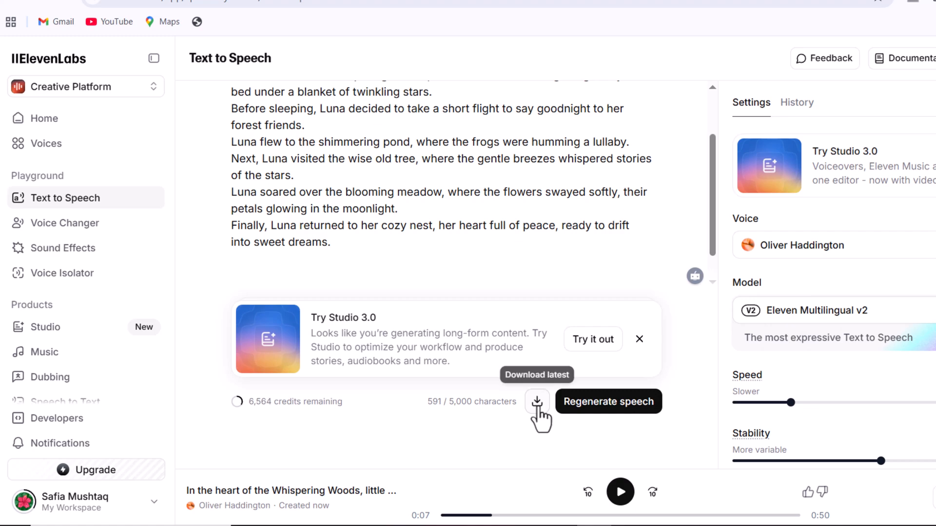
{"action": "left_click", "coordinate": [536, 402]}
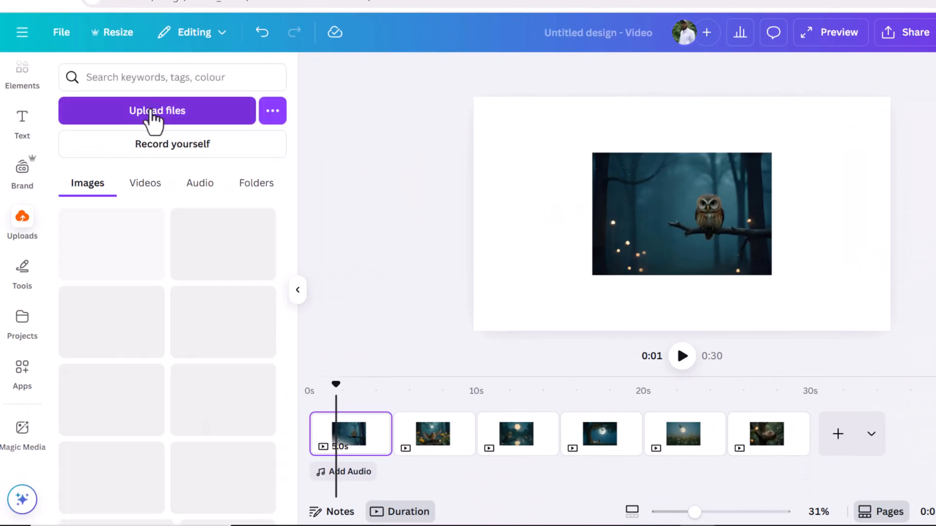
- Upload the narration audio to the timeline and stretch the first scene to 8.8 seconds
{"action": "left_click", "coordinate": [157, 110]}
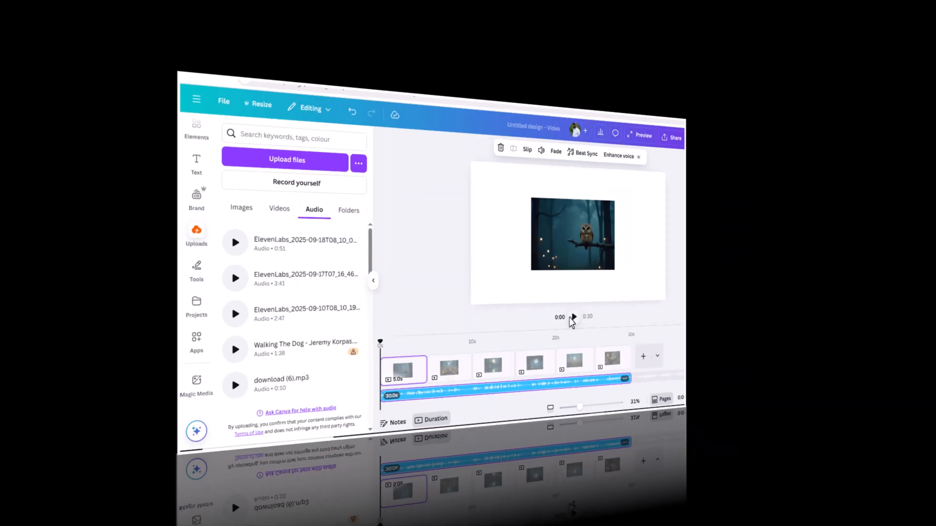
{"action": "left_click", "coordinate": [572, 317]}
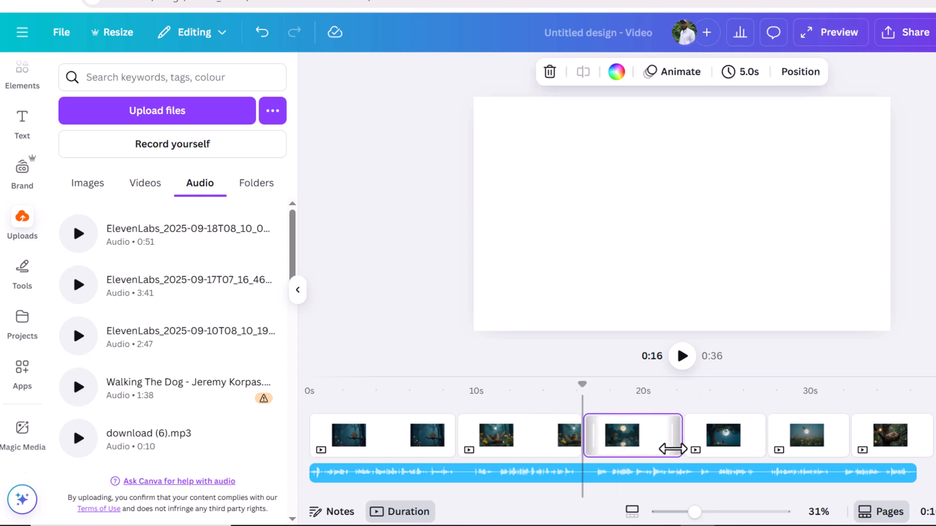
{"action": "left_click_drag", "start_coordinate": [686, 449], "coordinate": [676, 448]}
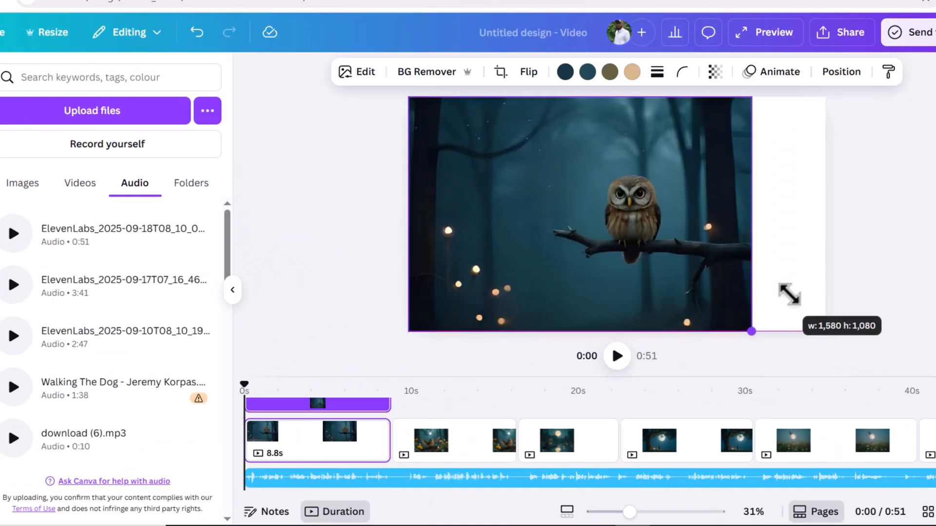
- Set the owl photo as the page background so it fills the scene
{"action": "right_click", "coordinate": [579, 215]}
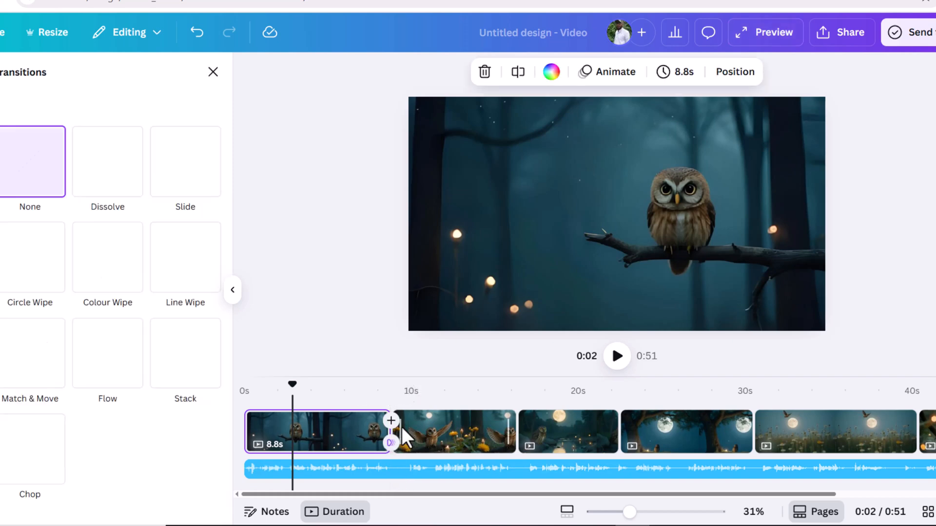
- Apply the Photo Zoom page animation to every scene and bring the transition options back
{"action": "left_click", "coordinate": [606, 71]}
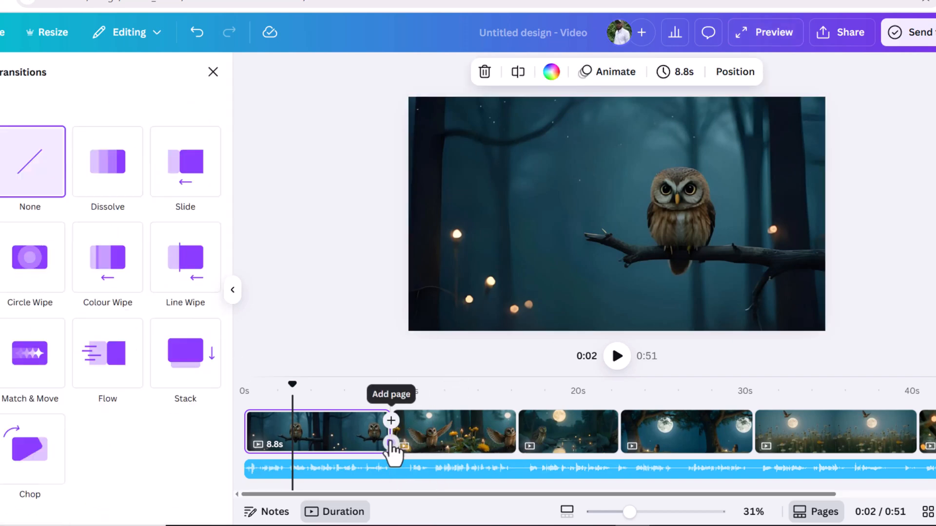
{"action": "left_click", "coordinate": [614, 71]}
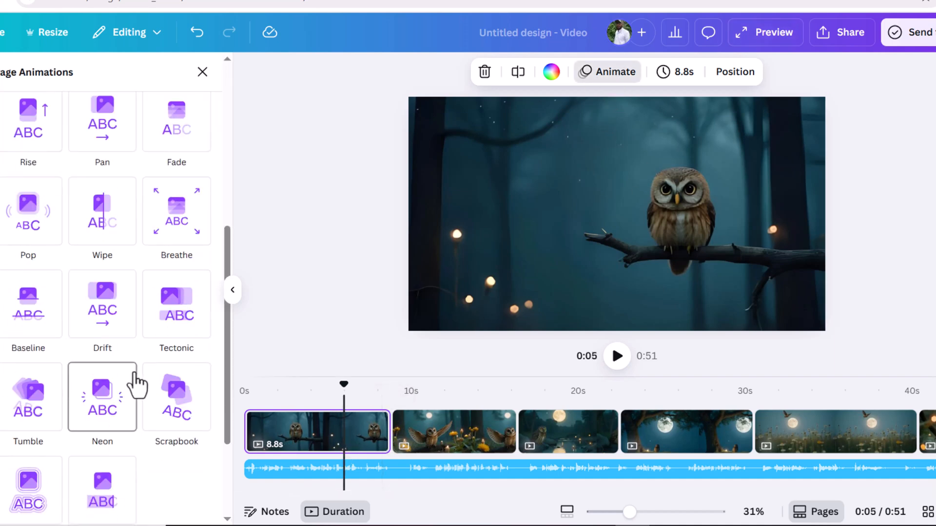
{"action": "scroll", "scroll_direction": "down", "scroll_amount": 3}
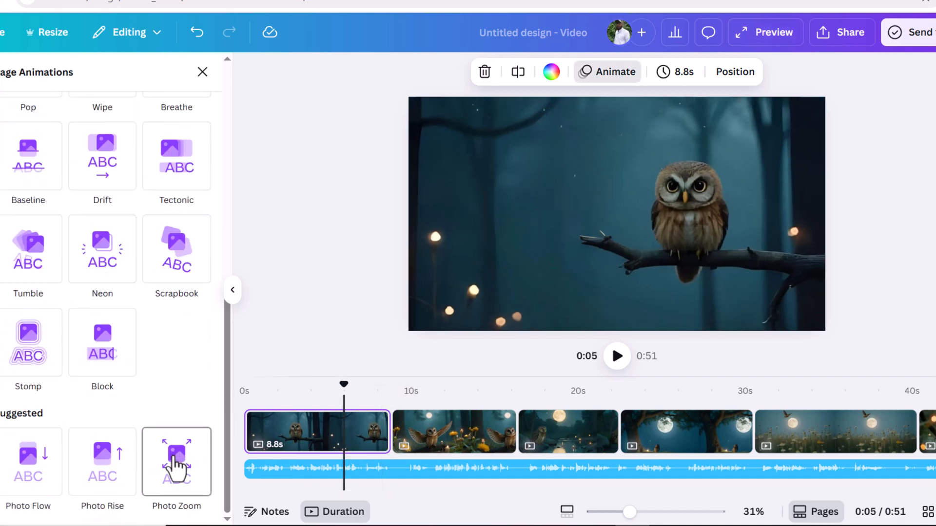
{"action": "left_click", "coordinate": [176, 461]}
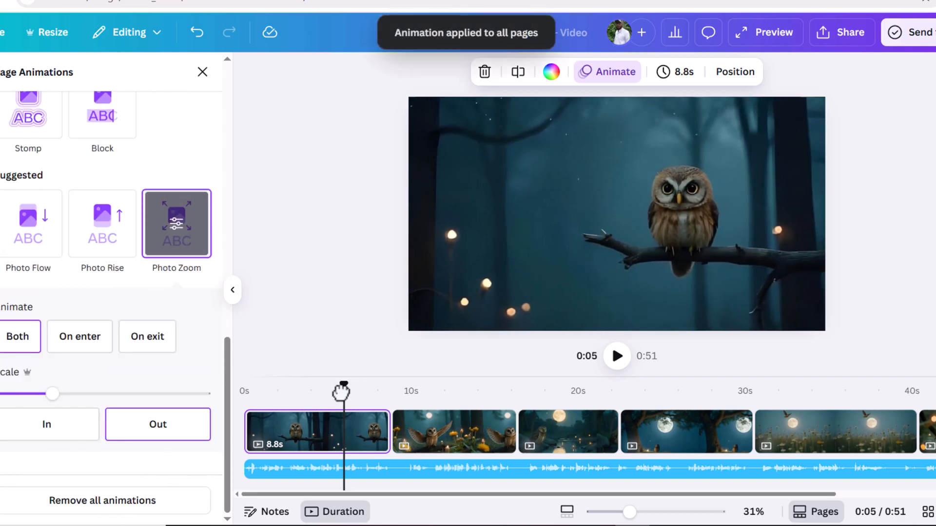
{"action": "left_click", "coordinate": [617, 356]}
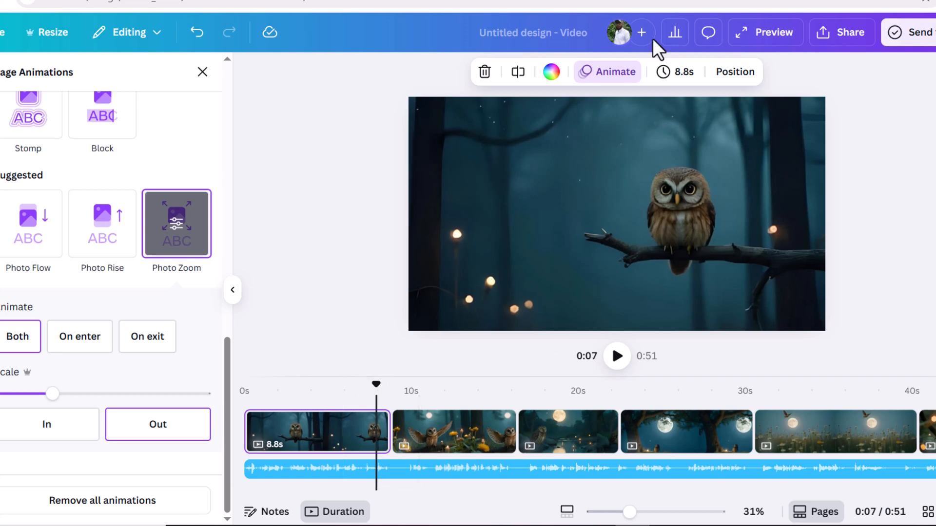
{"action": "left_click", "coordinate": [616, 356]}
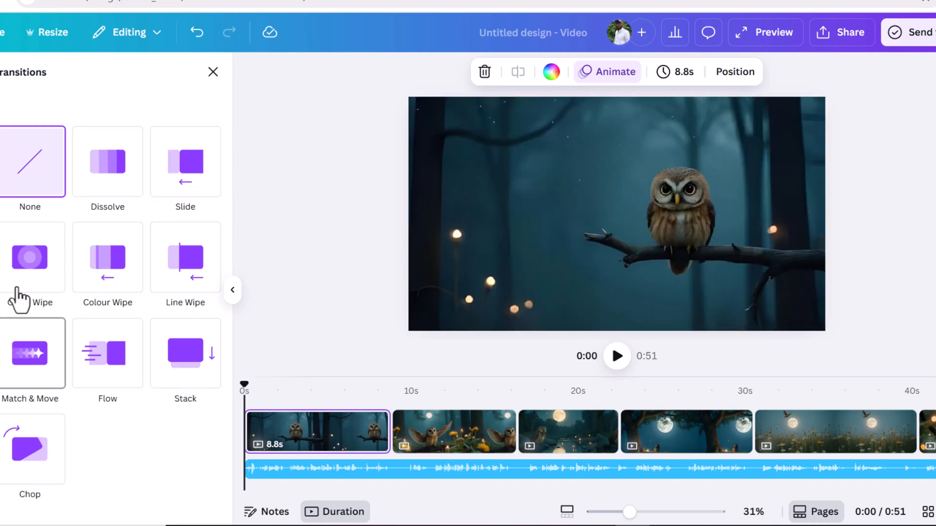
- Add a Circle Wipe transition between all scenes and lengthen the nest scene to reach 0:51
{"action": "left_click", "coordinate": [30, 258]}
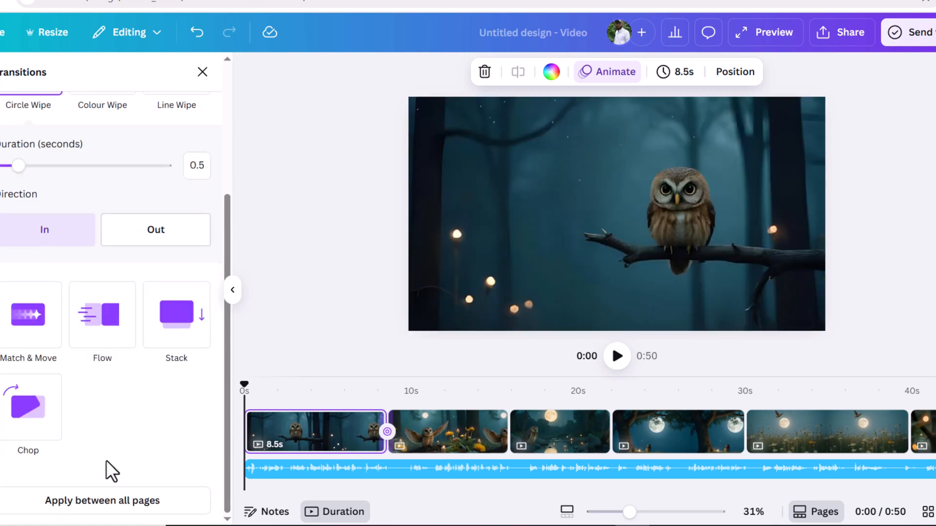
{"action": "left_click", "coordinate": [102, 501]}
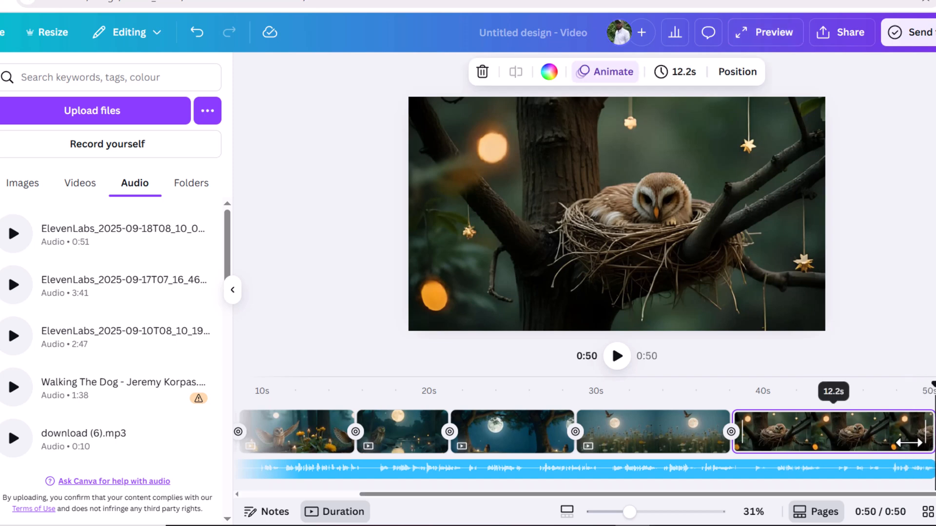
{"action": "left_click", "coordinate": [656, 432]}
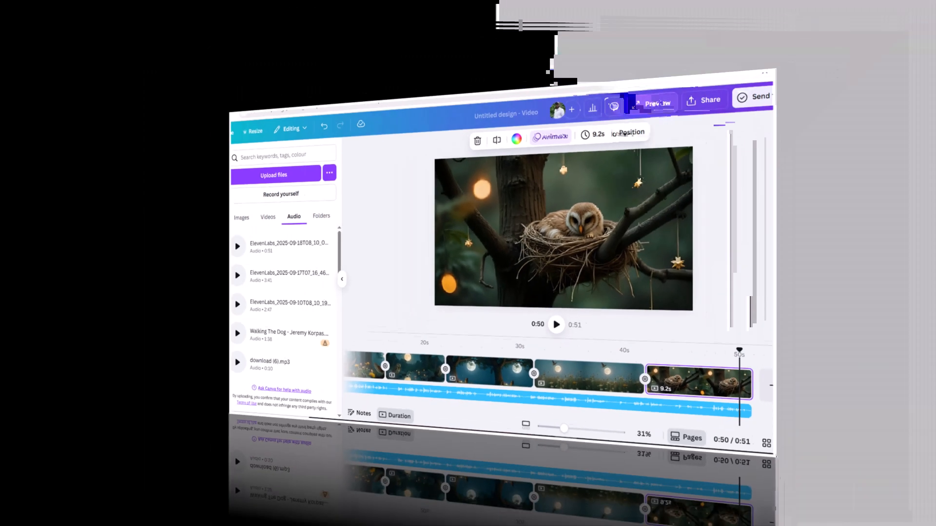
- Search Graphics for 'magical twinkle' and 'White sparkle', and place the sparkle overlay on the scenes
{"action": "type", "text": "ma"}
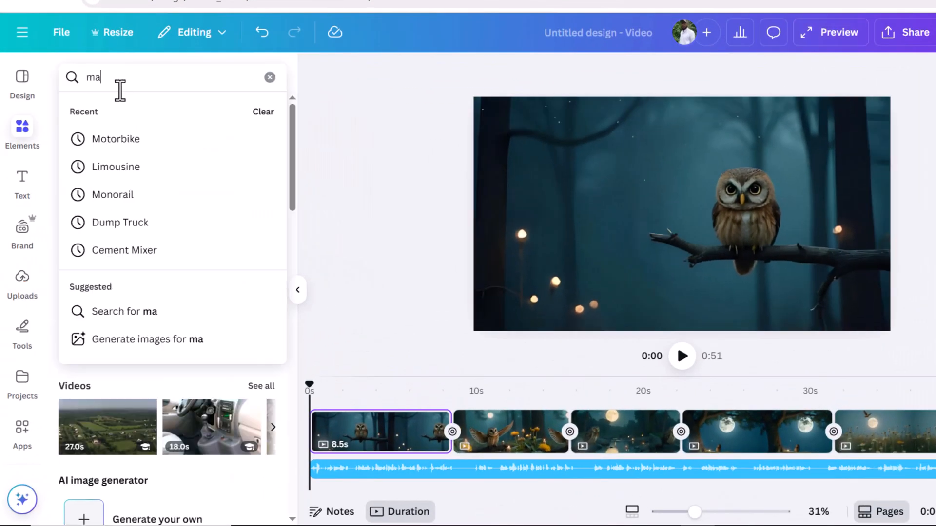
{"action": "type", "text": "magical twinkle"}
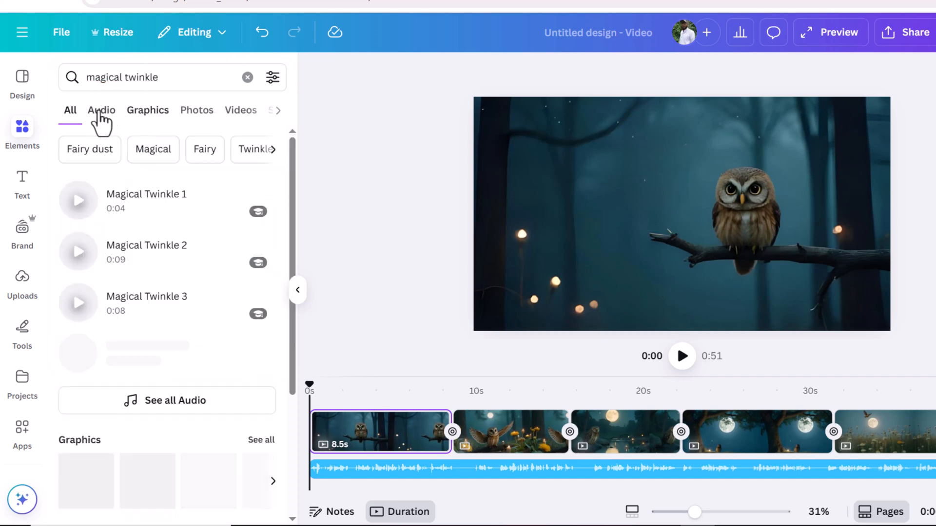
{"action": "left_click", "coordinate": [147, 110]}
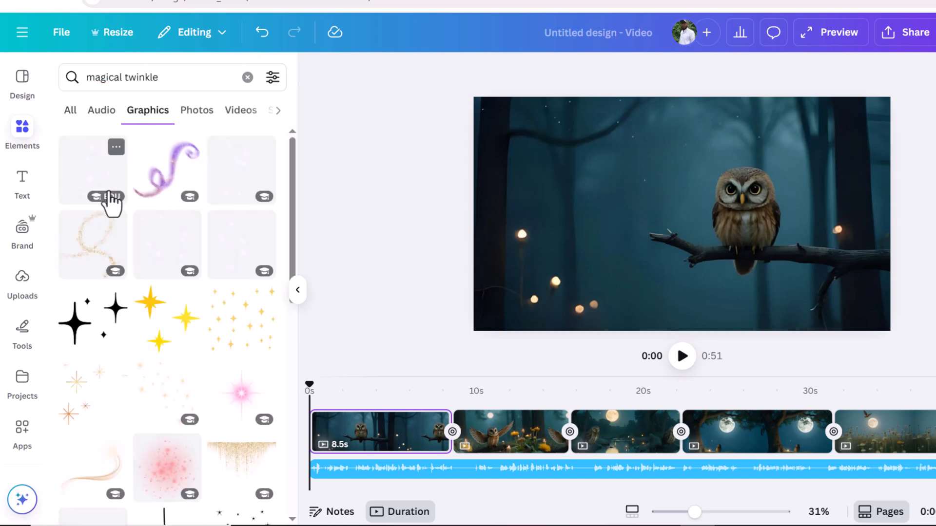
{"action": "scroll", "scroll_direction": "down", "scroll_amount": 3}
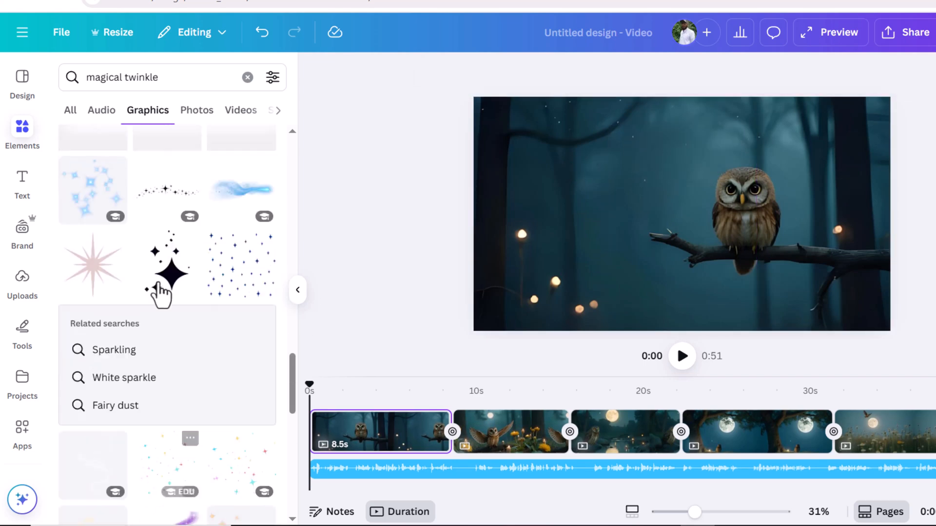
{"action": "left_click", "coordinate": [124, 377]}
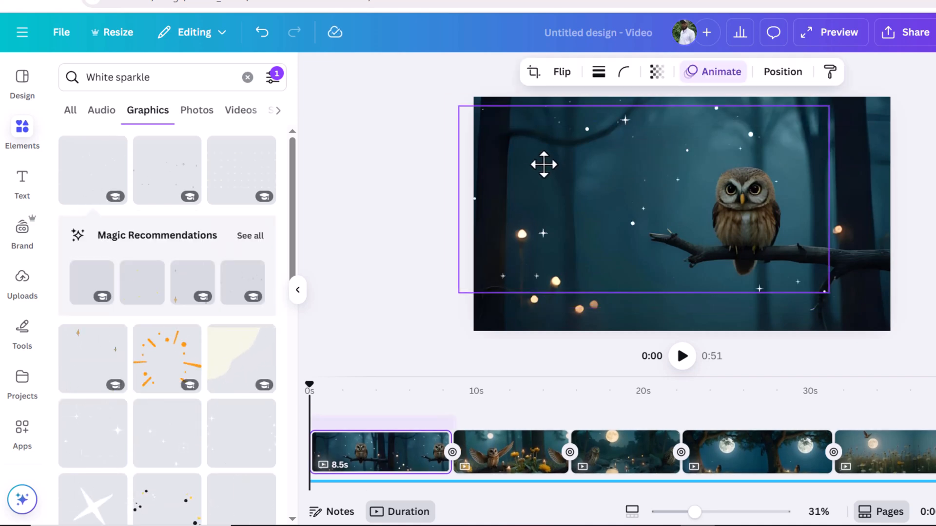
{"action": "left_click", "coordinate": [510, 440]}
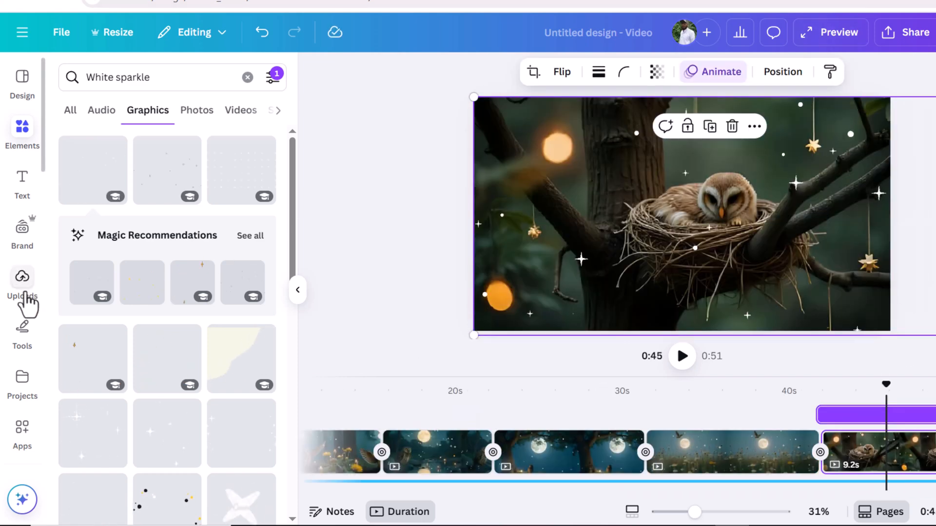
- Upload and add the background music track, then put the video inside a TV mockup
{"action": "left_click", "coordinate": [22, 282]}
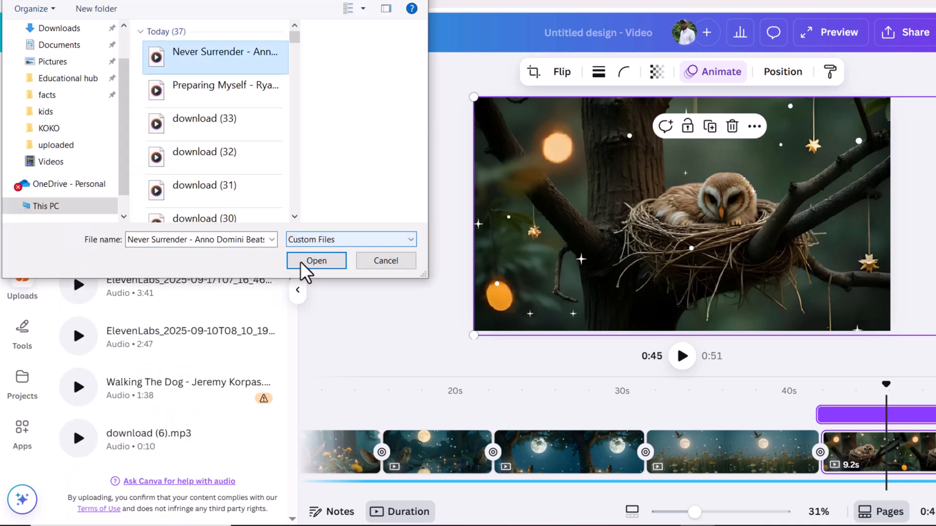
{"action": "left_click", "coordinate": [316, 260]}
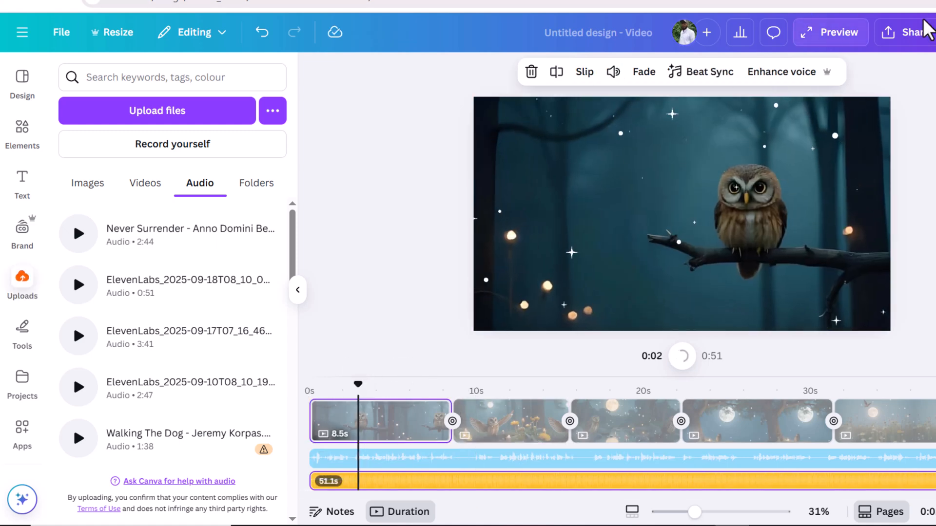
{"action": "left_click", "coordinate": [906, 32]}
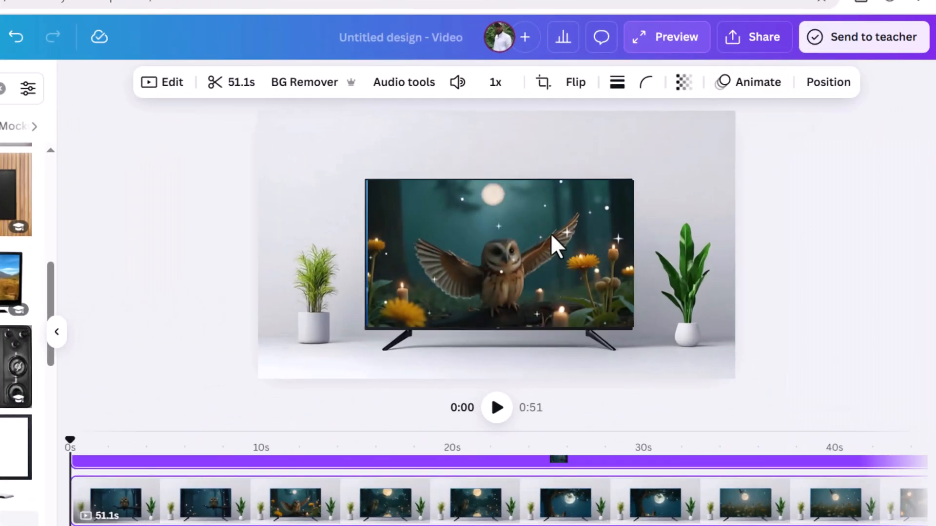
{"action": "left_click", "coordinate": [496, 407]}
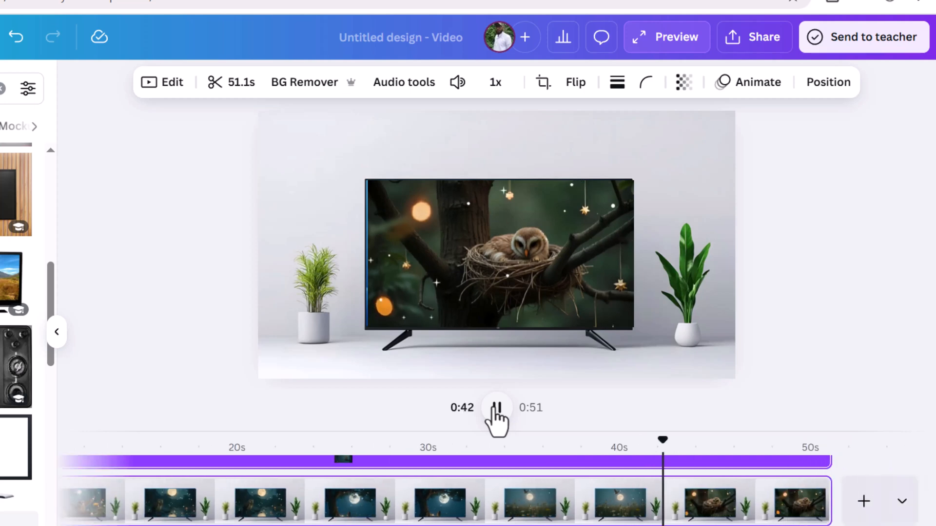
{"action": "left_click", "coordinate": [497, 407]}
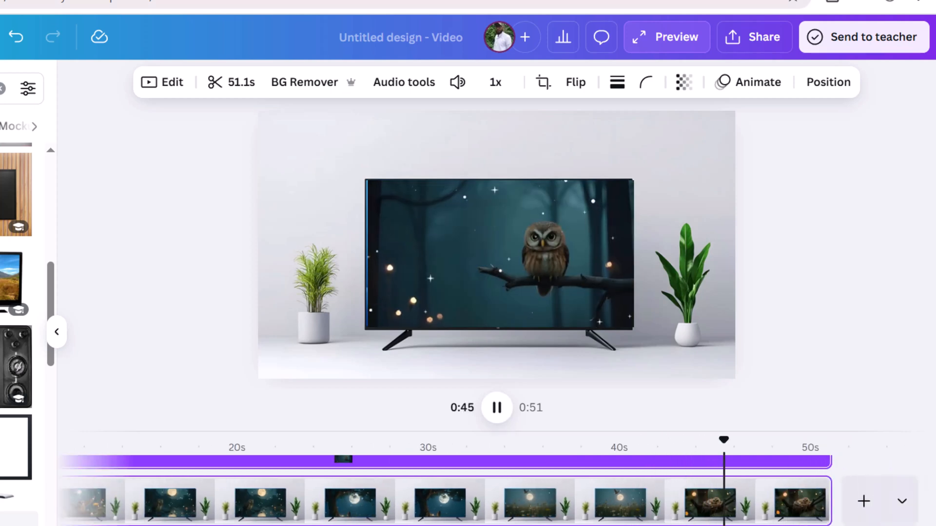